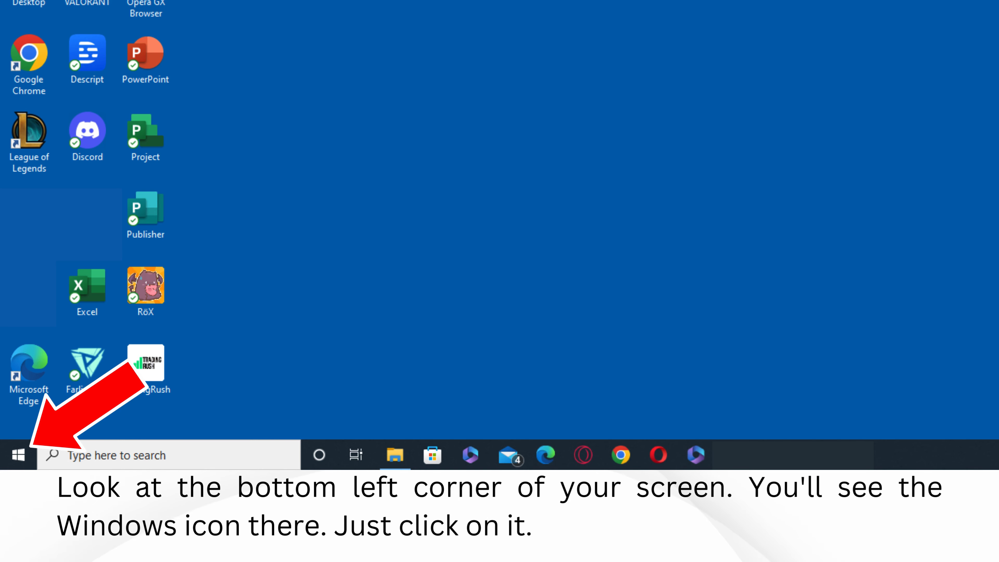
# - Search the Start menu for 'cmd' so Command Prompt appears as the best match
pyautogui.write('cmd')
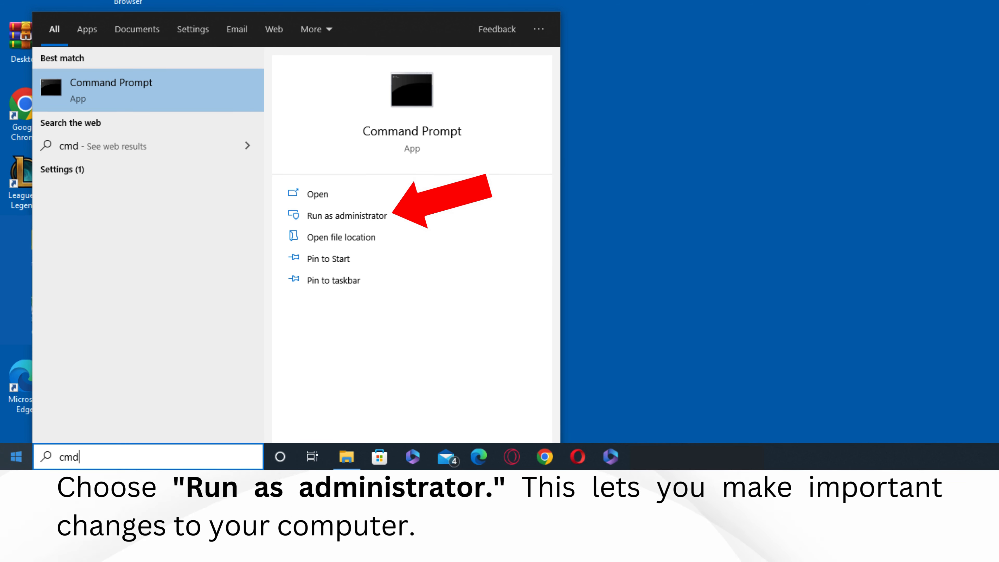
# - Run Command Prompt as administrator and approve the User Account Control prompt
pyautogui.click(350, 215)
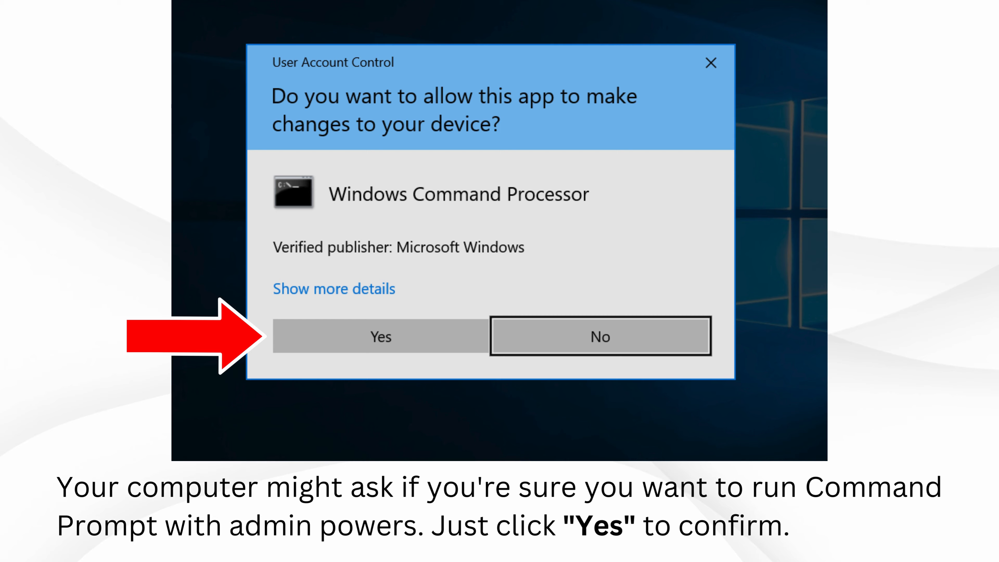
pyautogui.click(380, 335)
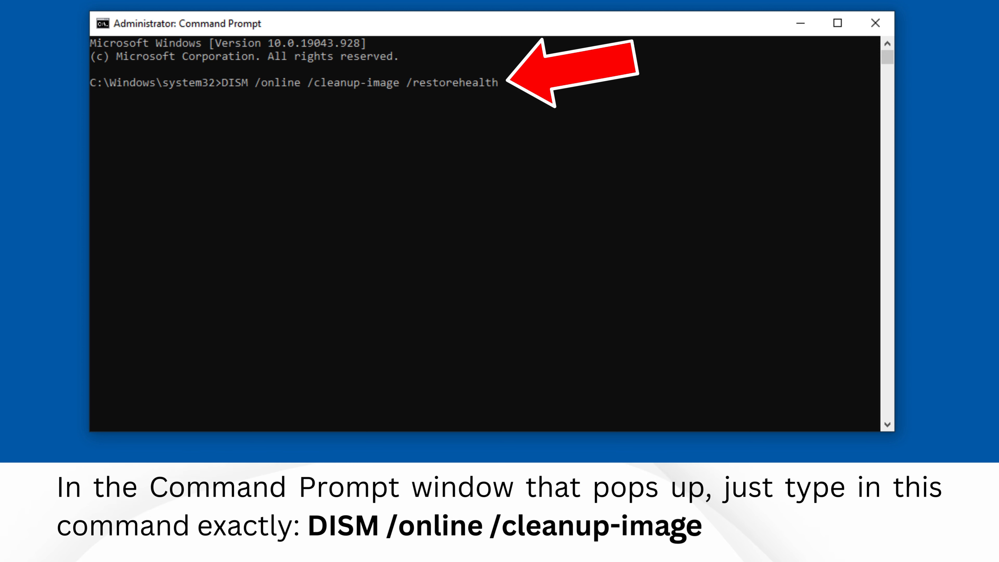
# - Finish entering DISM /online /cleanup-image /restorehealth at the administrator prompt
pyautogui.write('/restorehealth')
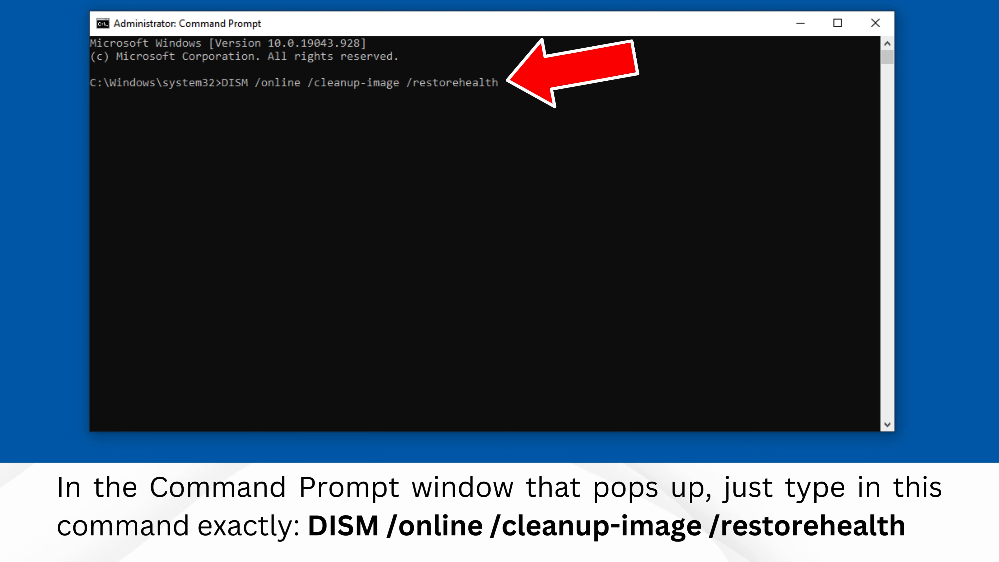